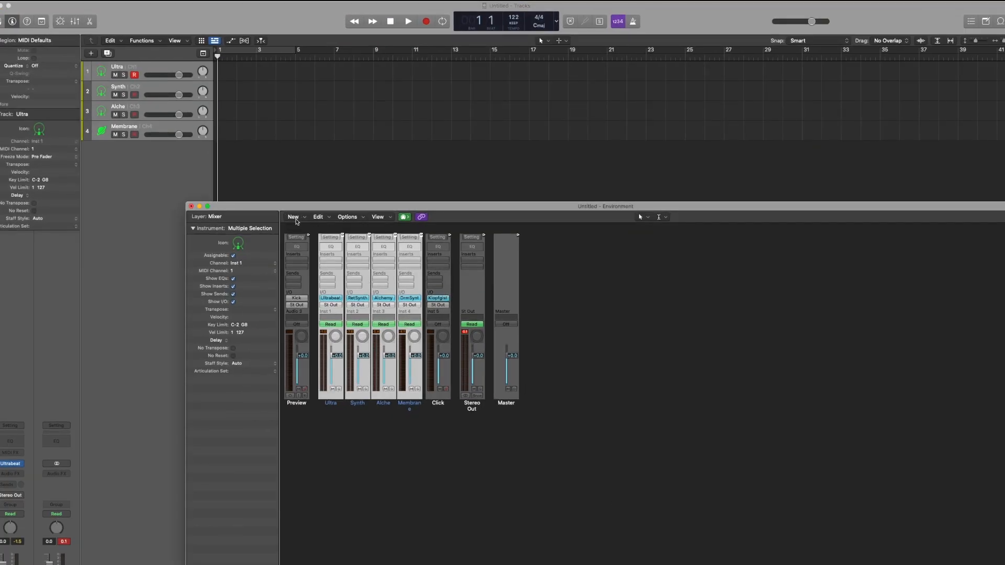
Switch the Environment to the Click & Ports layer and add a new Transformer object
click(206, 216)
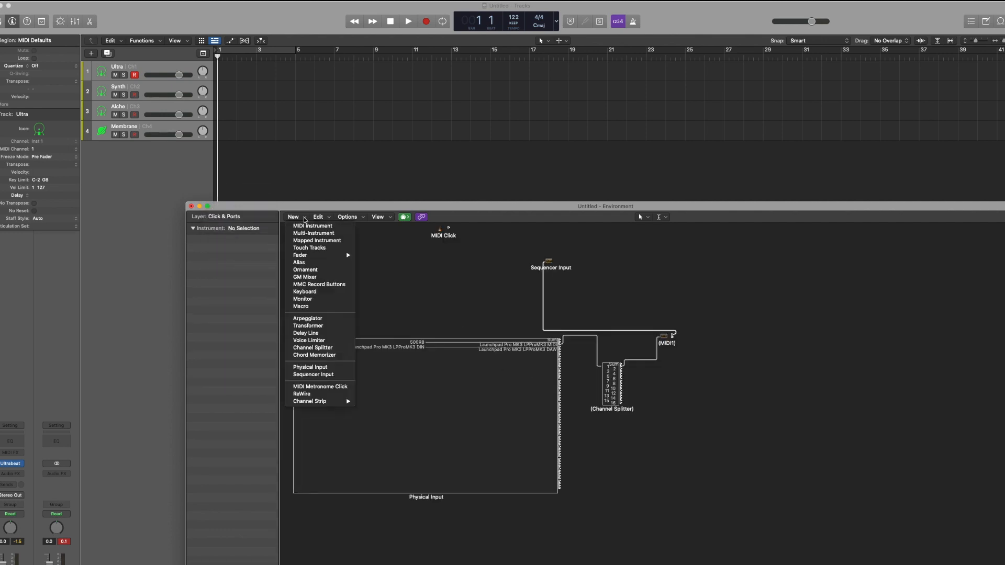
click(308, 325)
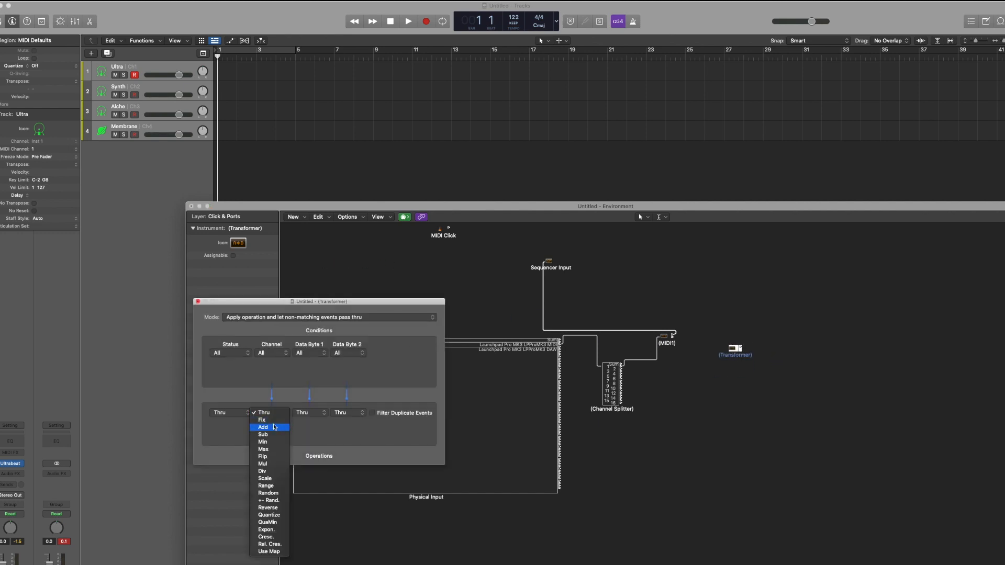
Set the Transformer's Channel operation to Fix with value 2
click(261, 420)
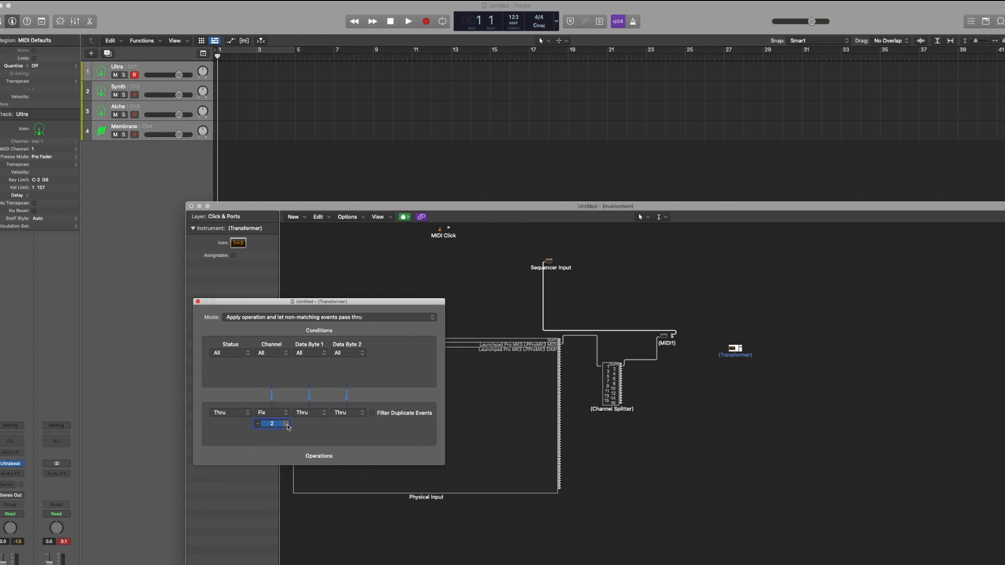
click(198, 301)
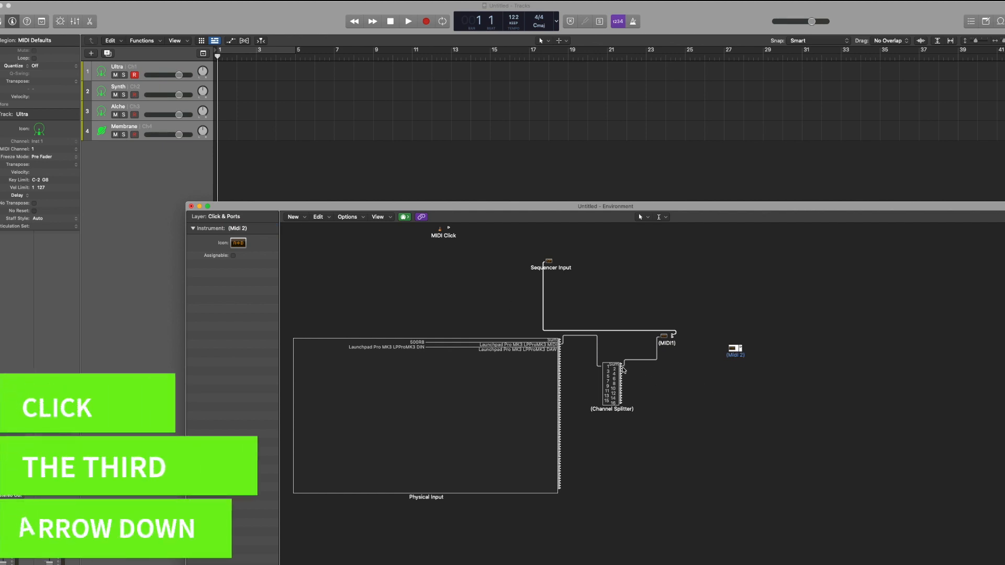
Cable the Channel Splitter's third output into Midi 2, and Midi 2 into Sequencer Input
click(611, 409)
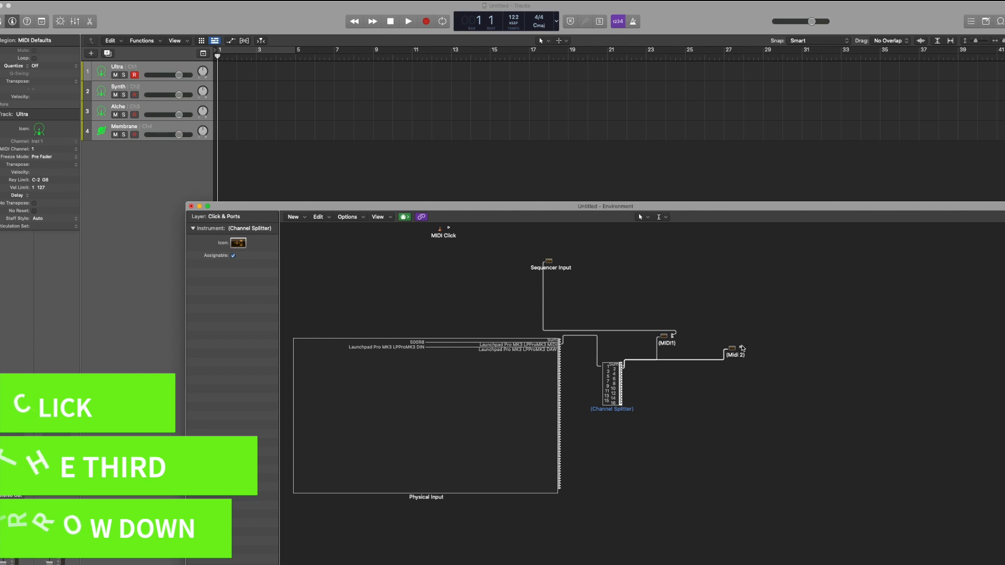
click(733, 355)
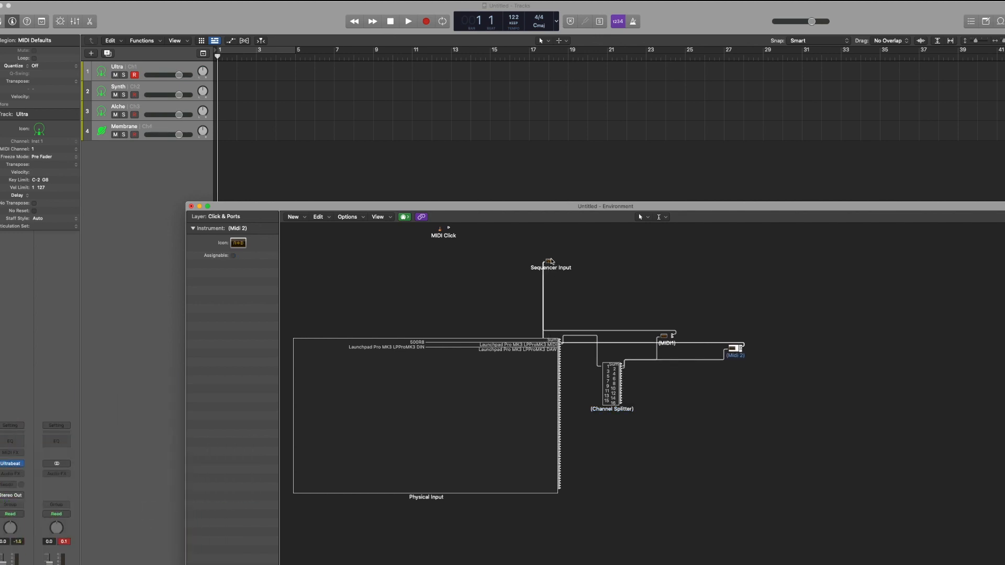